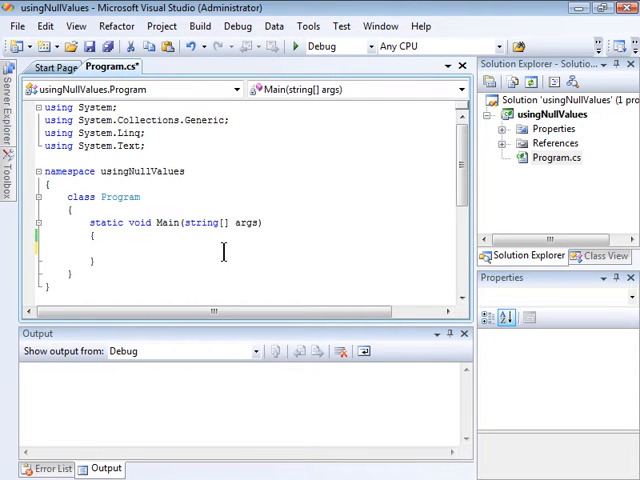
Declare 'int score;' in Main and add Console.WriteLine("Score: " + score);
type("int")
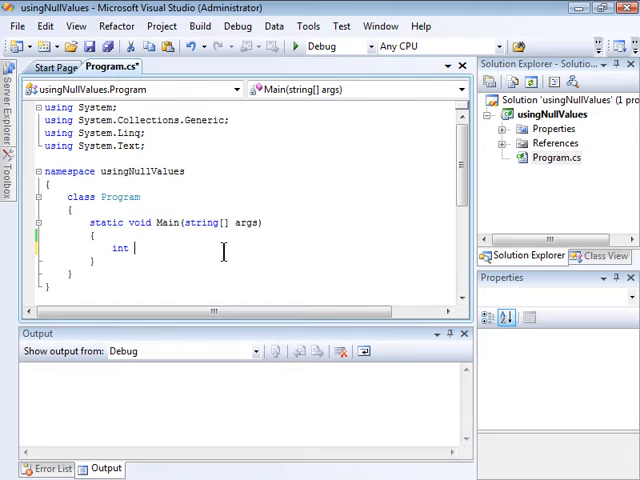
type("score;")
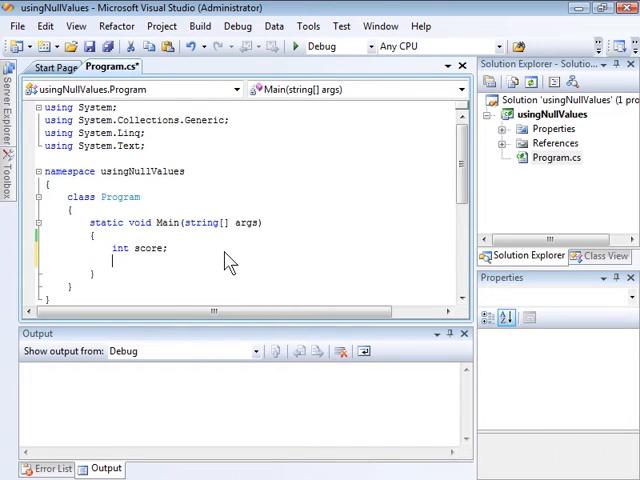
type("console.WriteLine(\"")
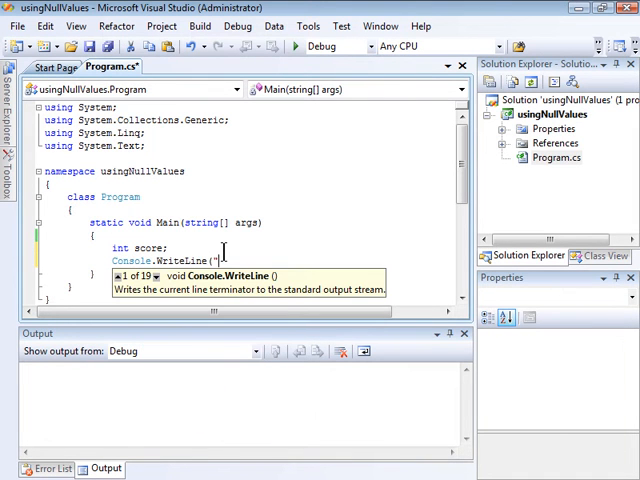
type("Score: \" +")
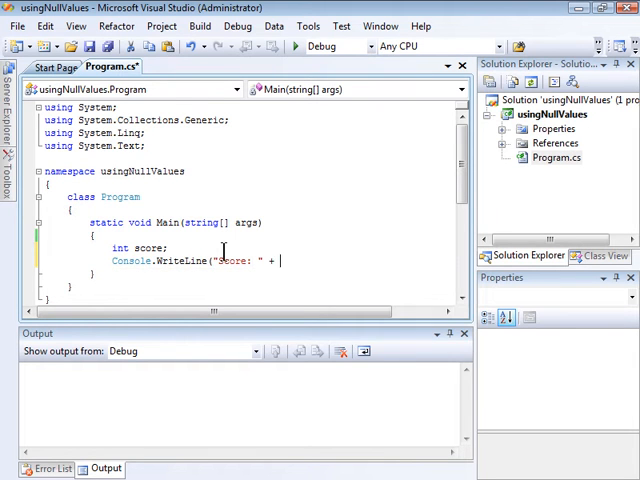
type("score);")
type("Console.ReadKey();")
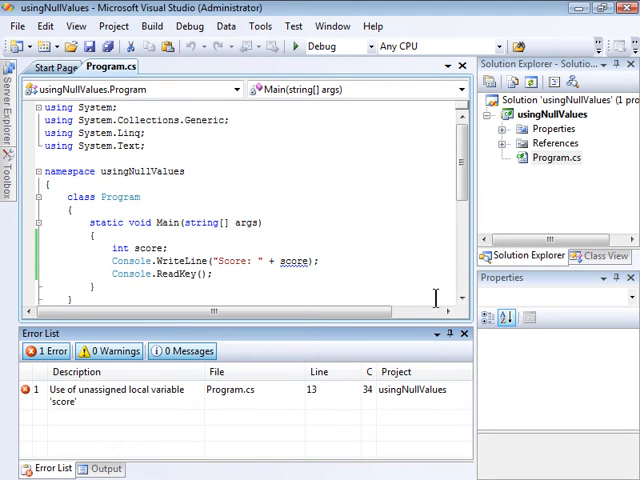
mouse_move(150, 418)
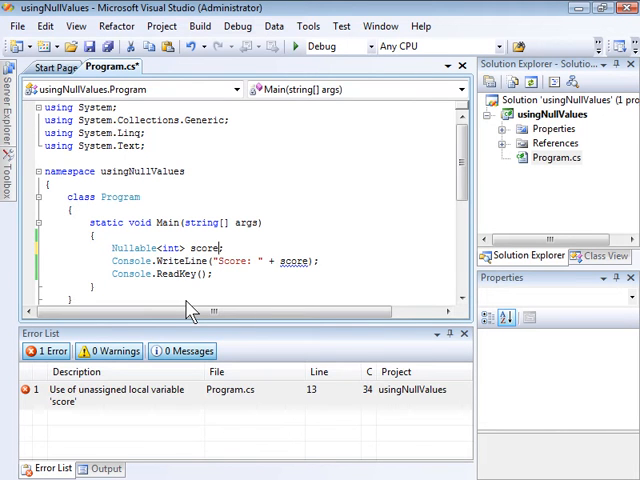
Change the declaration to 'Nullable<int> score = null;'
type("= null")
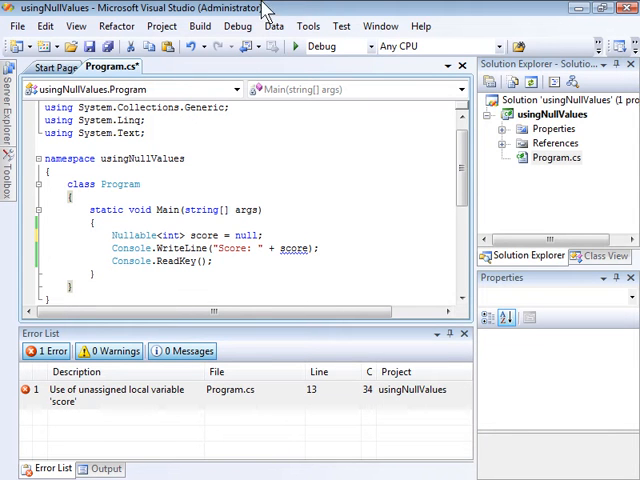
Run the program with Start Debugging and view the empty 'Score:' output
left_click(297, 46)
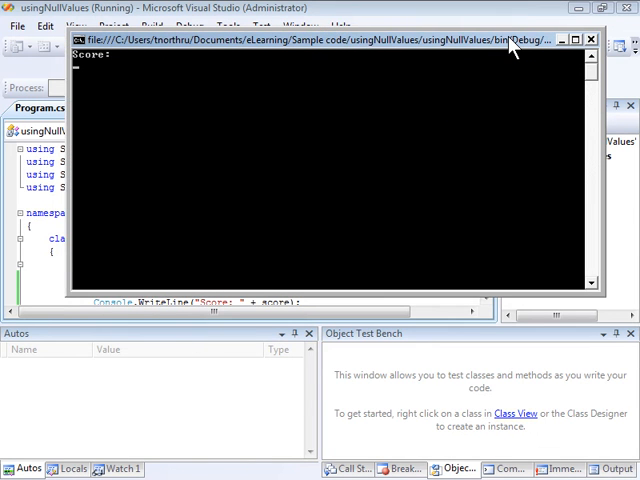
mouse_move(510, 45)
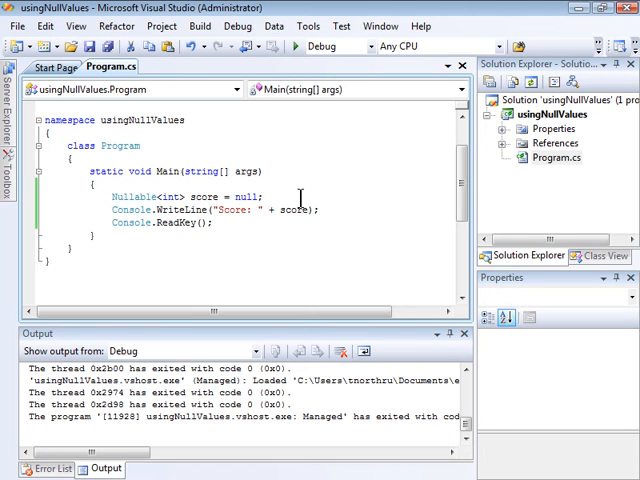
Wrap the WriteLine in 'if (score.HasValue)', with an else printing "No score yet"
key("Return")
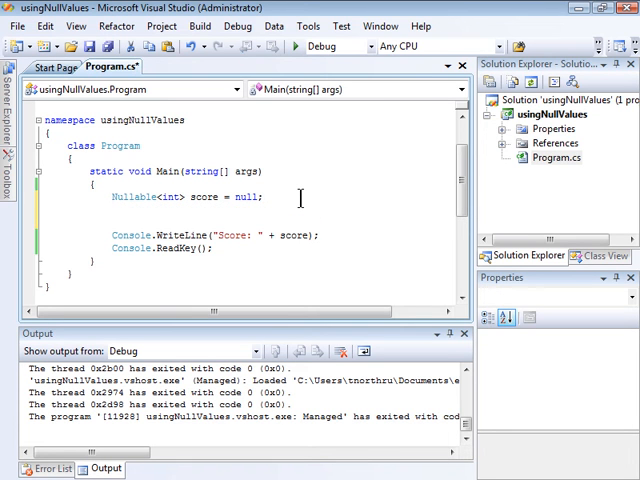
type("if (")
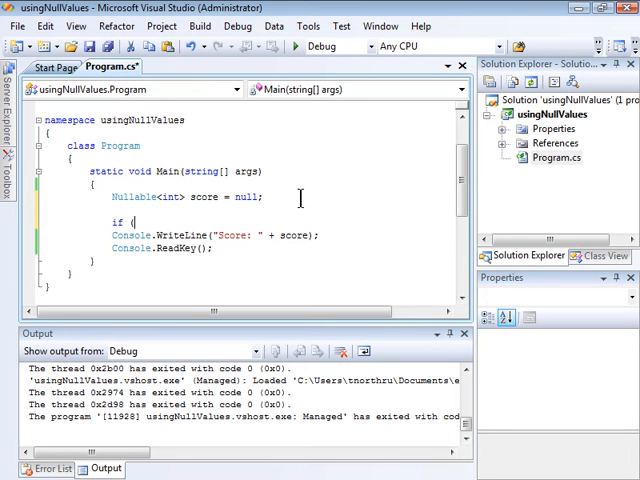
mouse_move(305, 208)
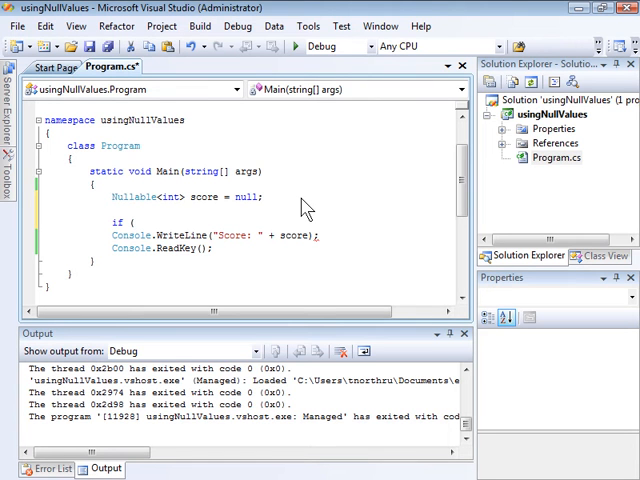
type("score.HasValue")
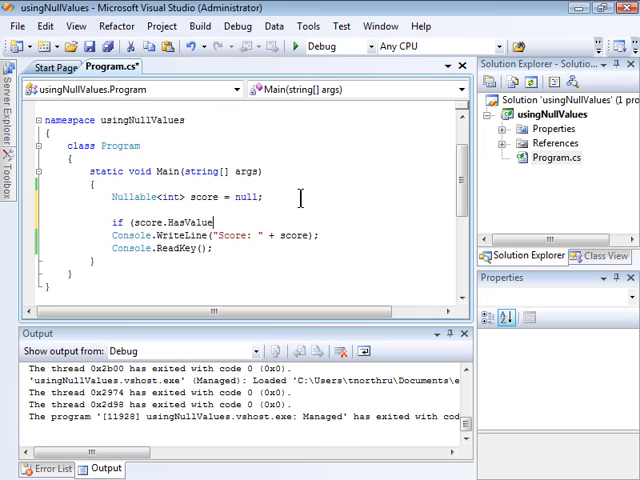
mouse_move(305, 210)
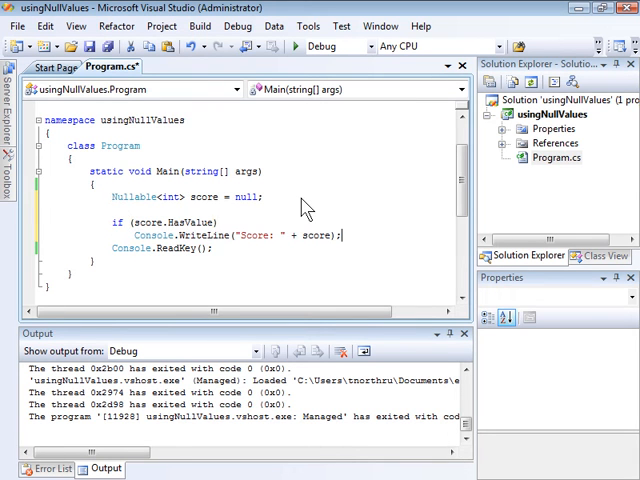
type("else")
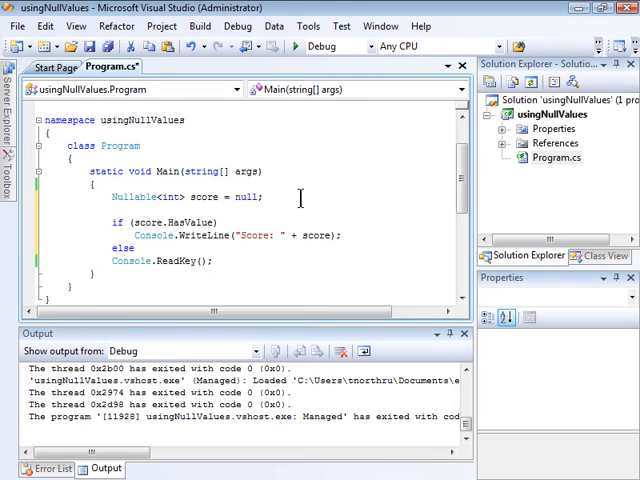
type("Console.WriteLine(\"")
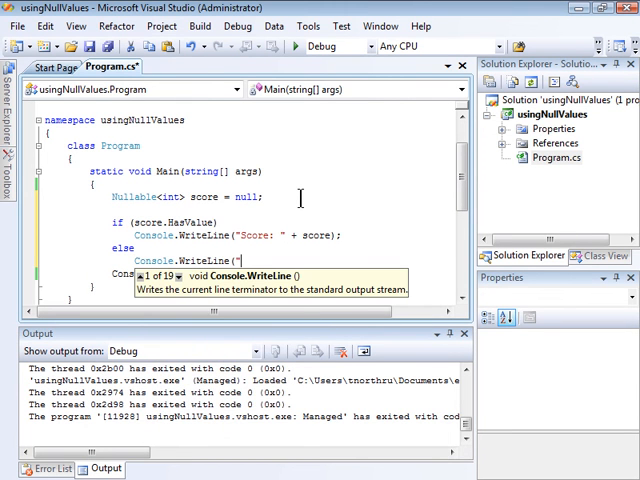
type("No score yet\");")
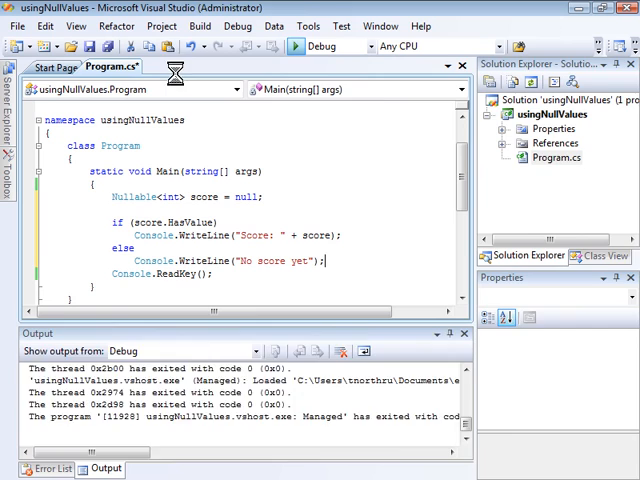
Rerun the program with Start Debugging to test the HasValue check
left_click(296, 46)
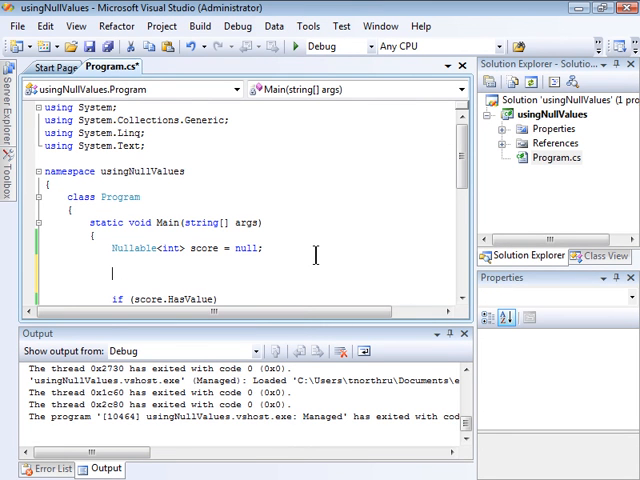
Add 'score = 80;', run the program, and view the 'Score: 80' console output
type("score = 80;")
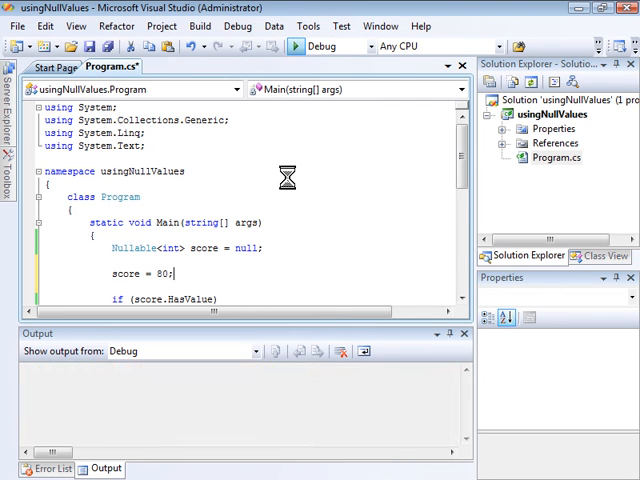
left_click(296, 46)
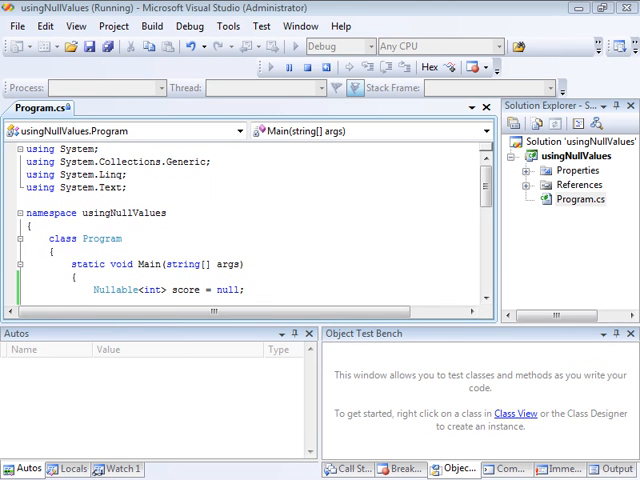
left_click(270, 67)
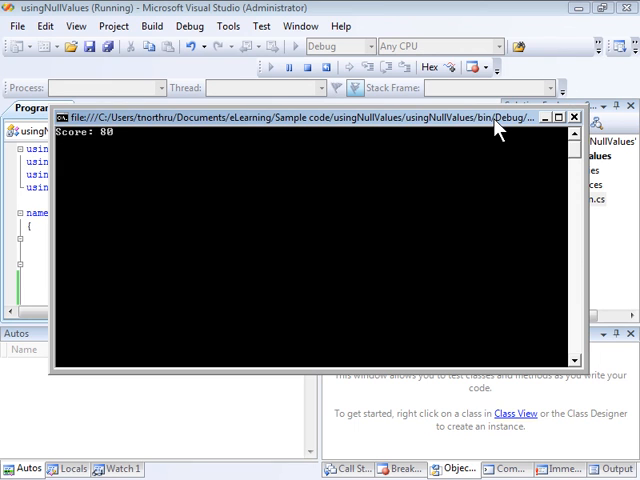
mouse_move(497, 128)
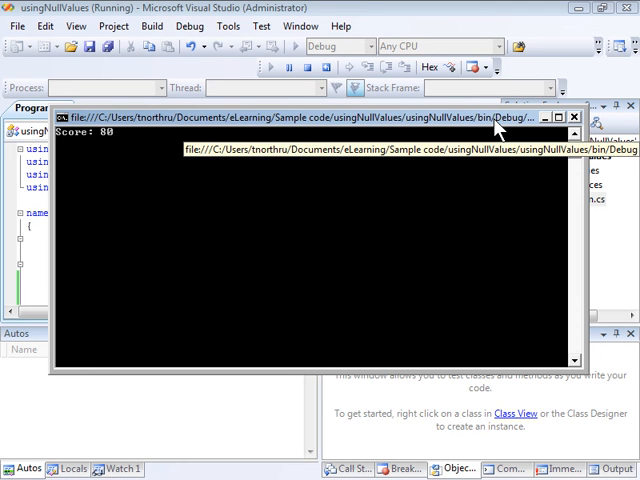